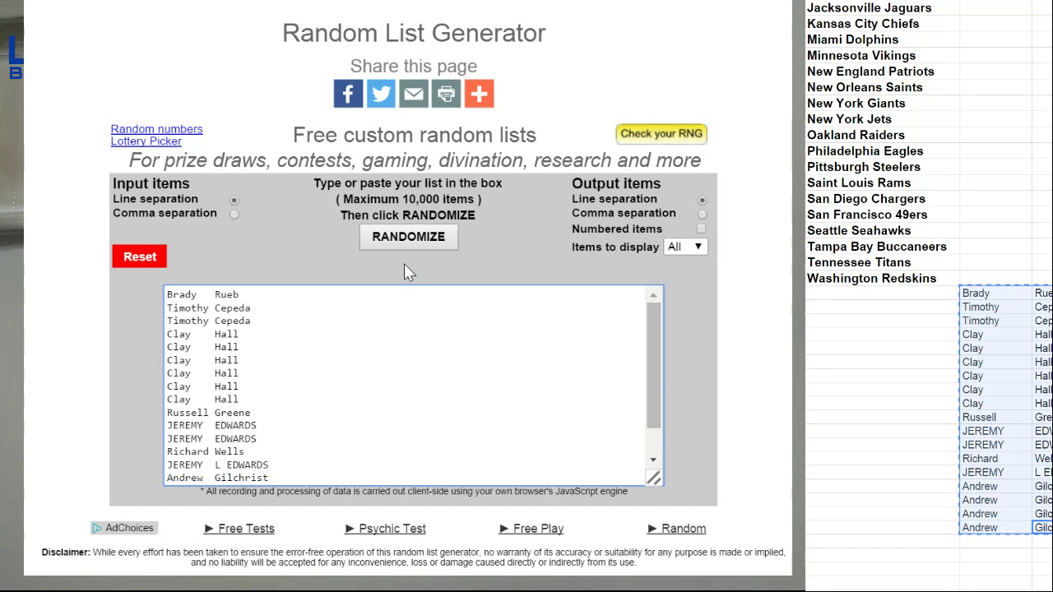
Step: Shuffle the participant names twice, opening and dismissing a spreadsheet row's options
{"action": "left_click", "coordinate": [409, 237]}
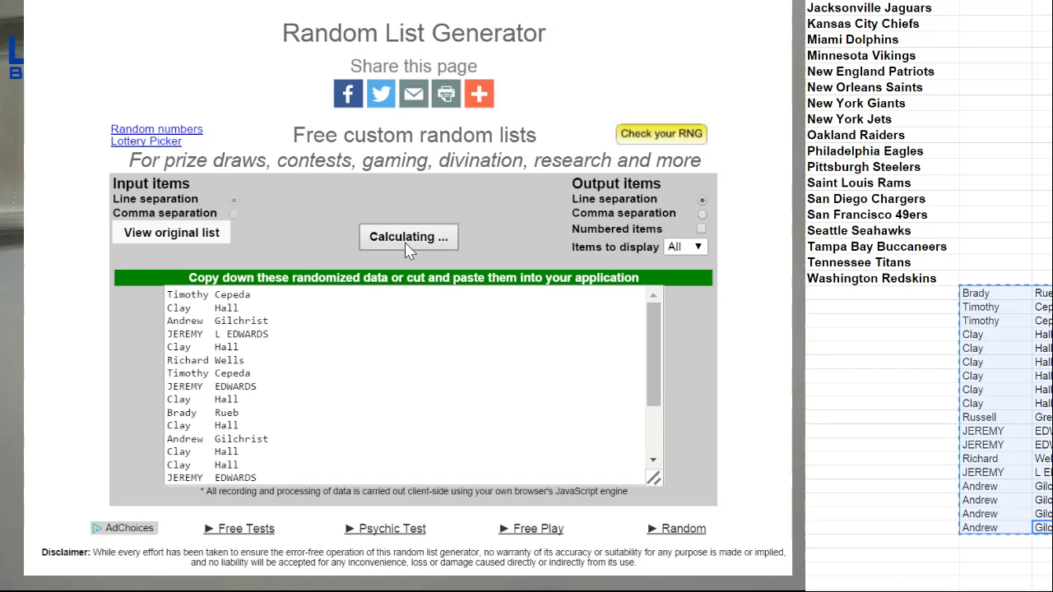
{"action": "left_click", "coordinate": [408, 237]}
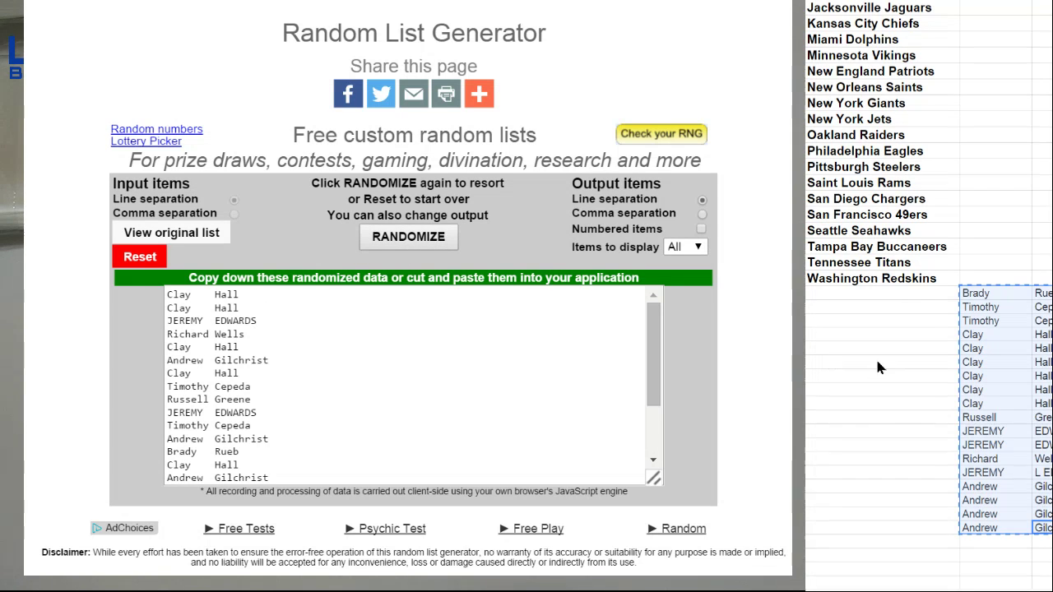
{"action": "right_click", "coordinate": [973, 363]}
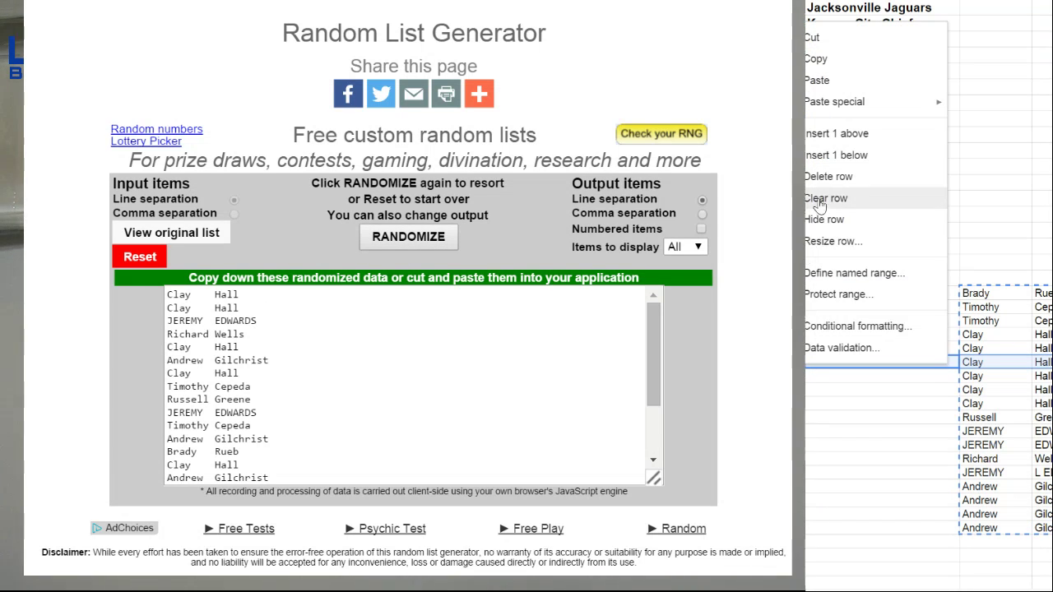
{"action": "left_click", "coordinate": [825, 199]}
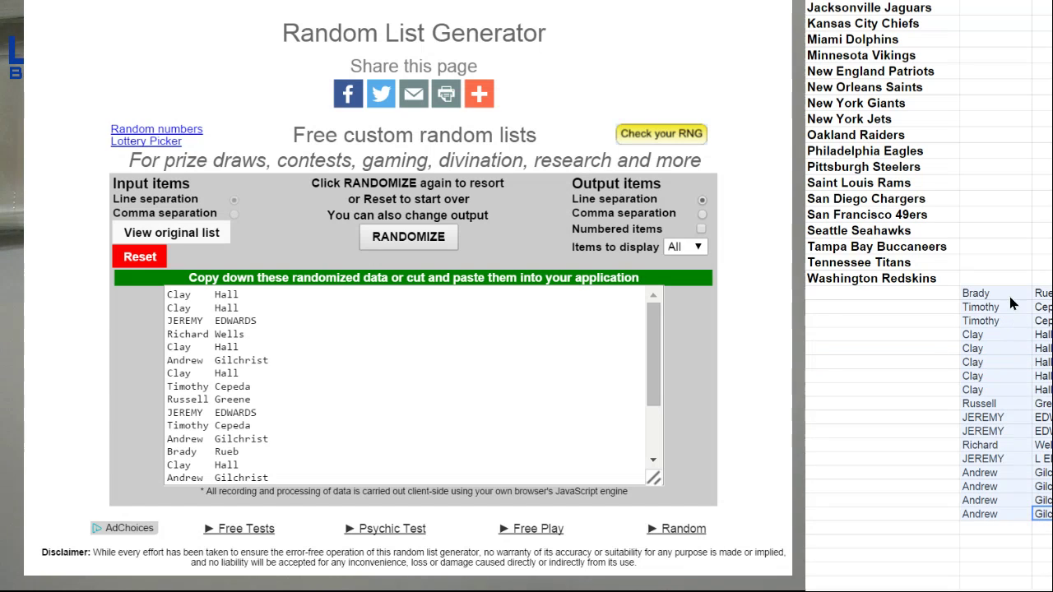
Step: Reset the generator and shuffle the pasted participant list twice more
{"action": "left_click", "coordinate": [139, 257]}
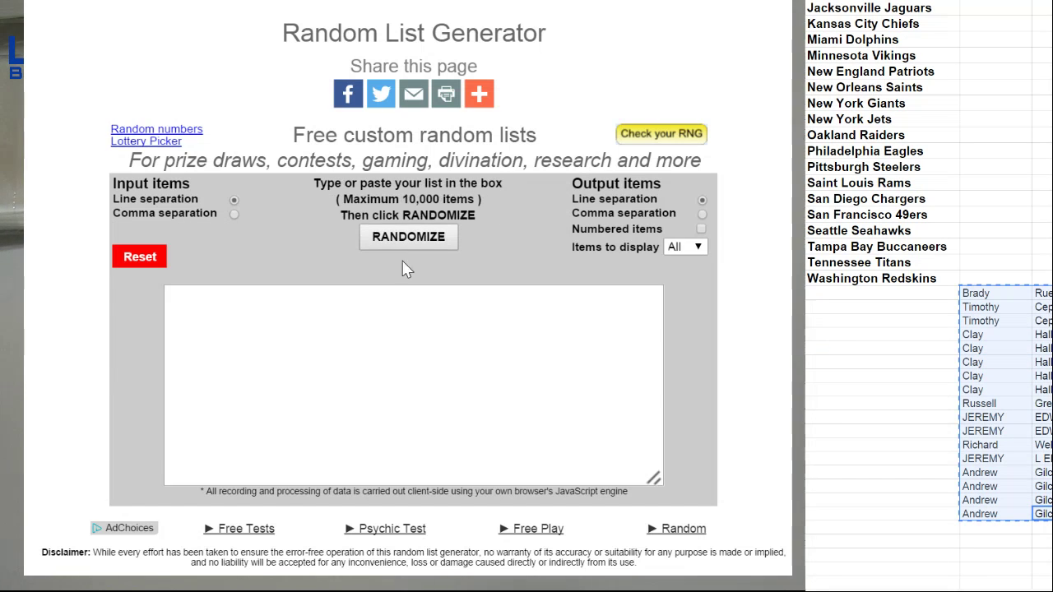
{"action": "left_click", "coordinate": [408, 237]}
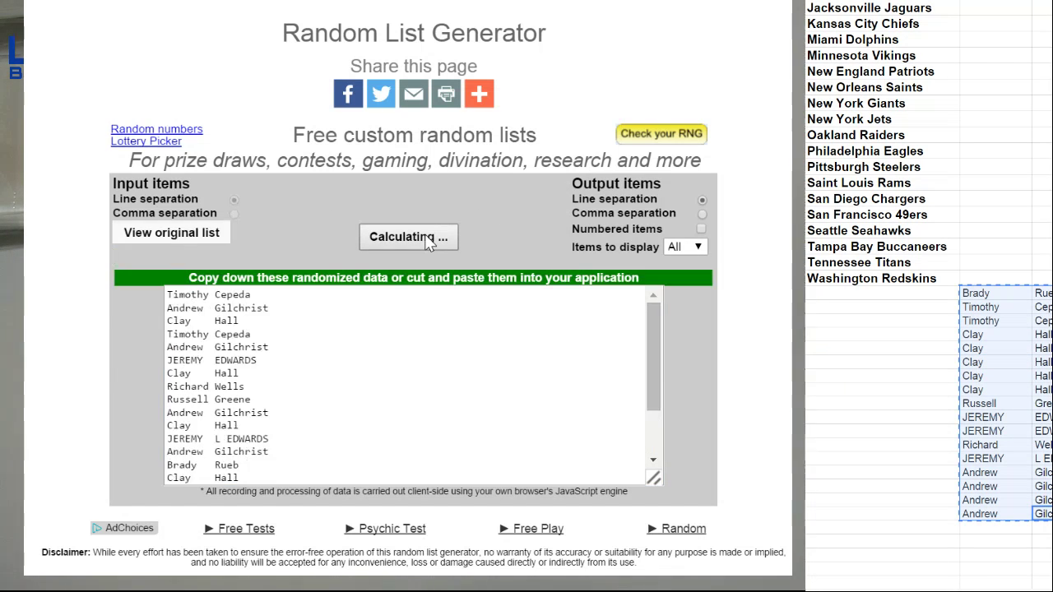
{"action": "left_click", "coordinate": [408, 237]}
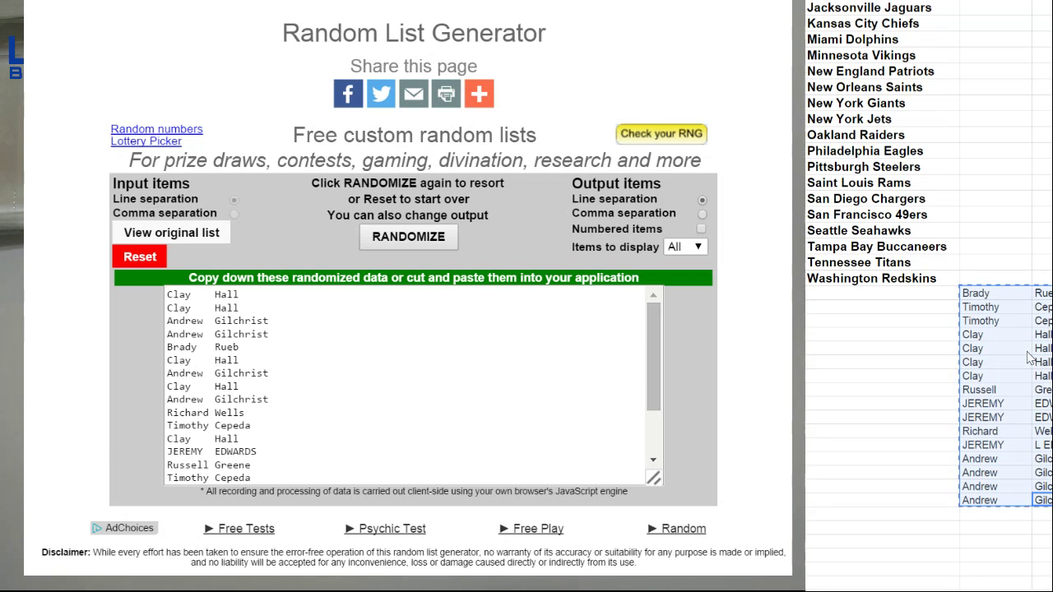
{"action": "scroll", "scroll_direction": "up", "scroll_amount": 3}
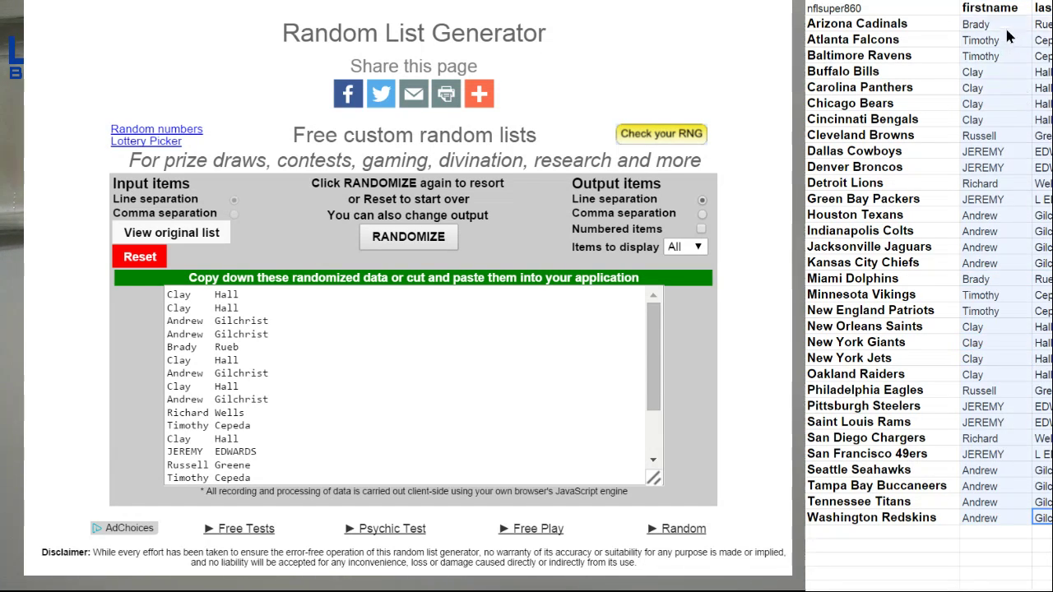
Step: Reset the generator and randomize the participant names twice again
{"action": "left_click", "coordinate": [139, 257]}
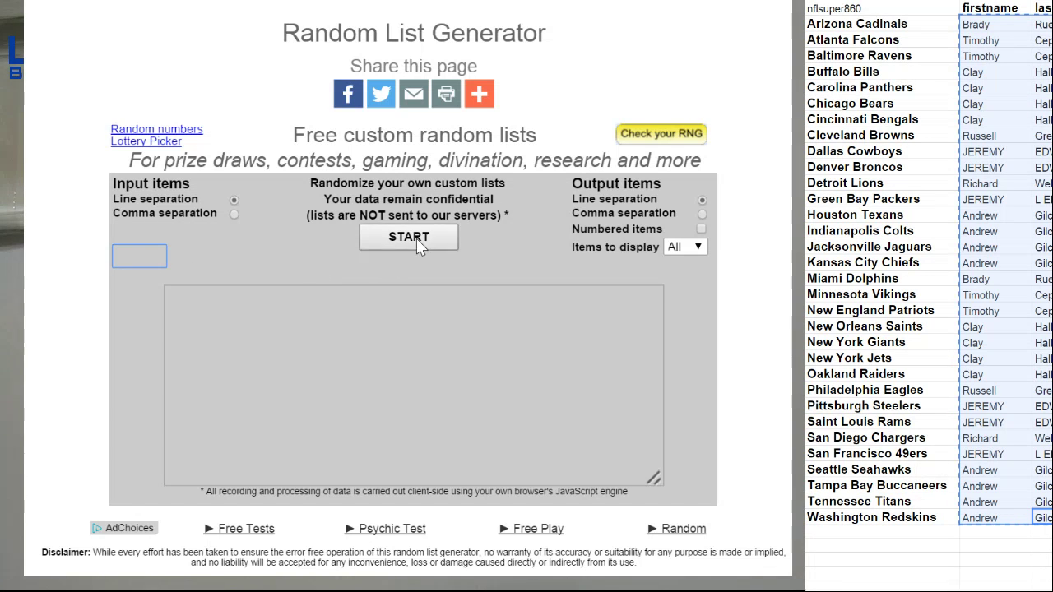
{"action": "left_click", "coordinate": [408, 237]}
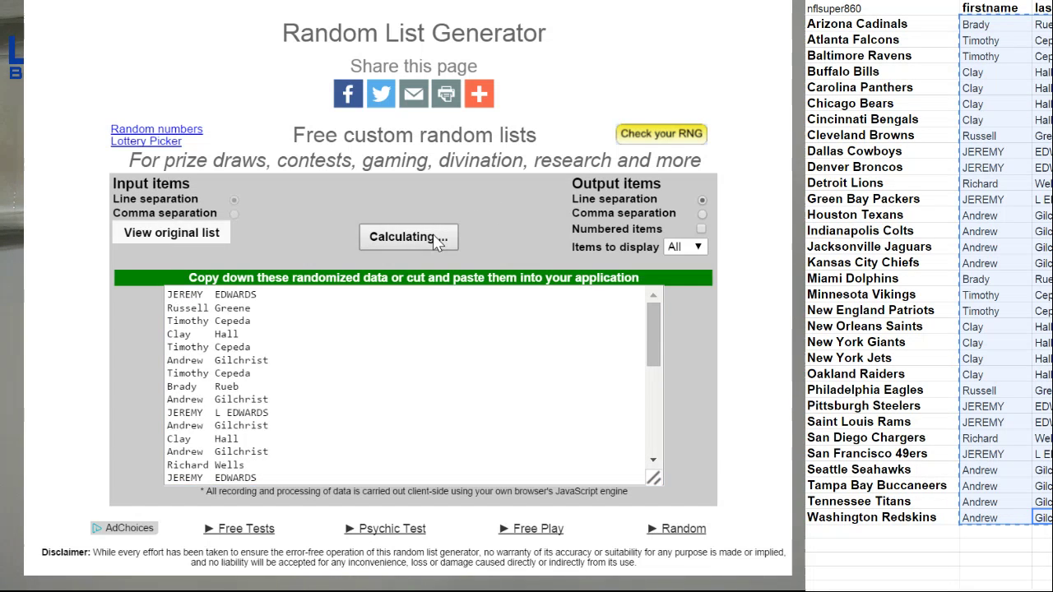
{"action": "left_click", "coordinate": [409, 237]}
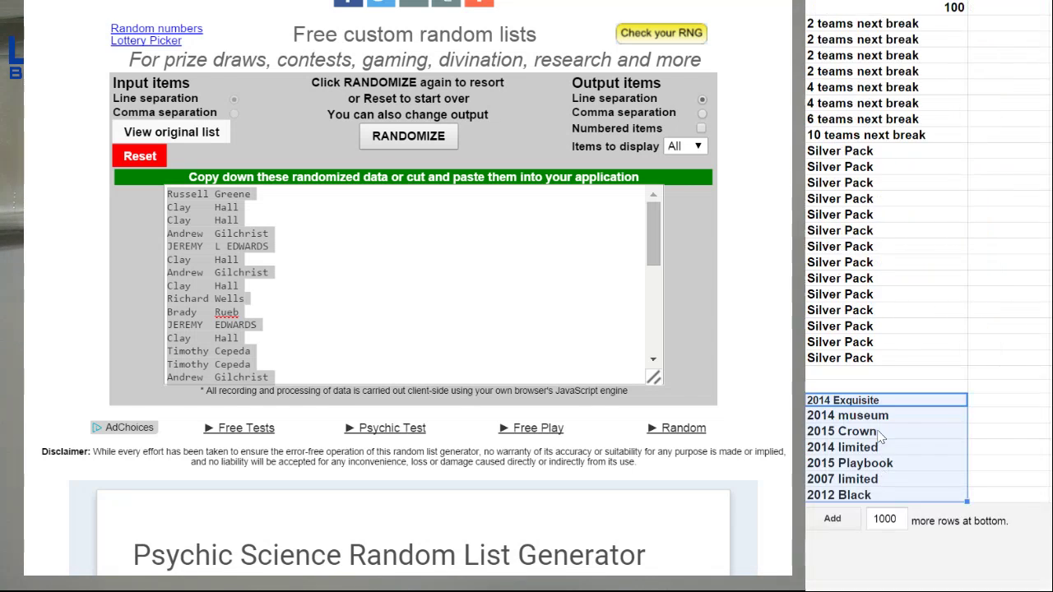
Step: Reset and randomize the seven card-box names twice, putting 2015 Crown first
{"action": "left_click", "coordinate": [139, 156]}
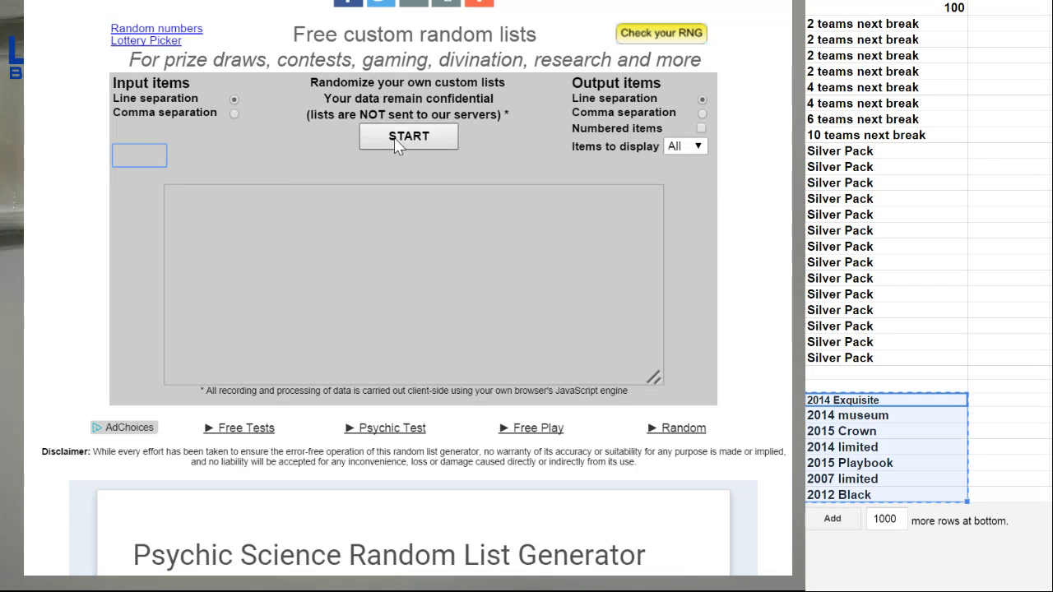
{"action": "left_click", "coordinate": [409, 136]}
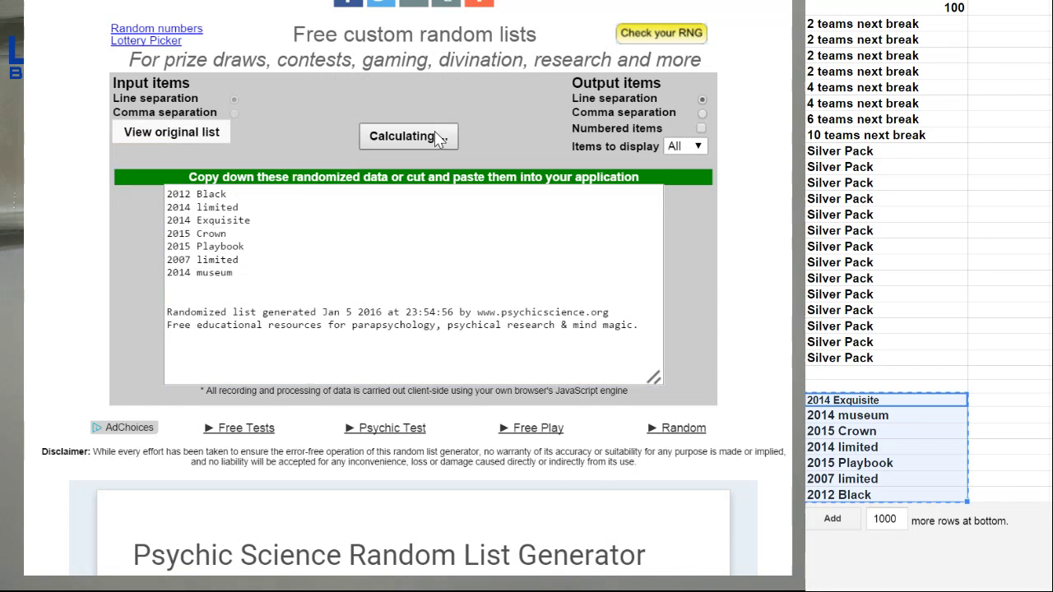
{"action": "left_click", "coordinate": [408, 136]}
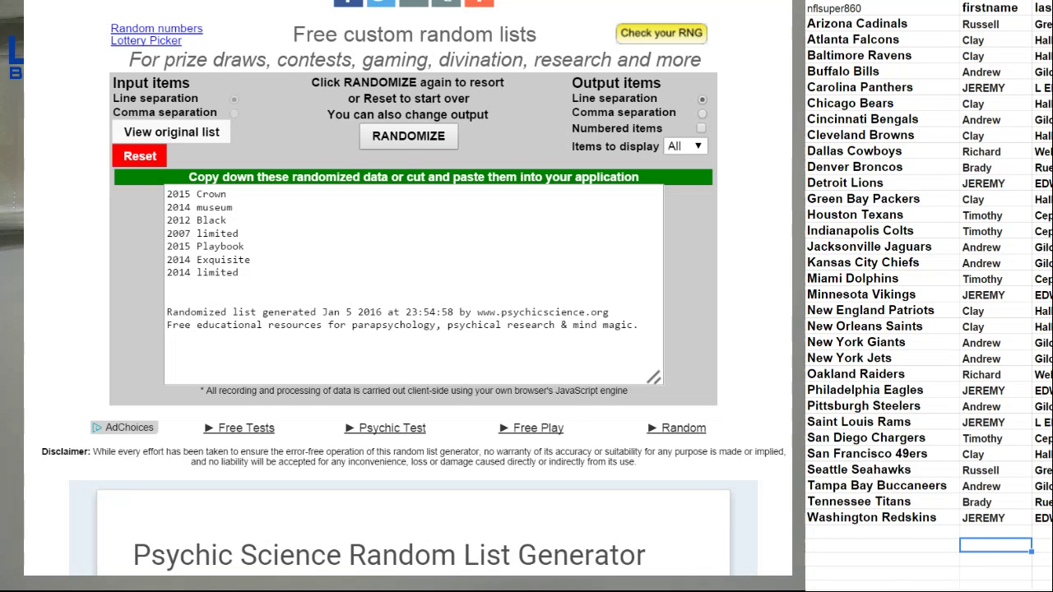
Step: Open the tally sheet and scroll through participants' all-time counts
{"action": "left_click", "coordinate": [996, 545]}
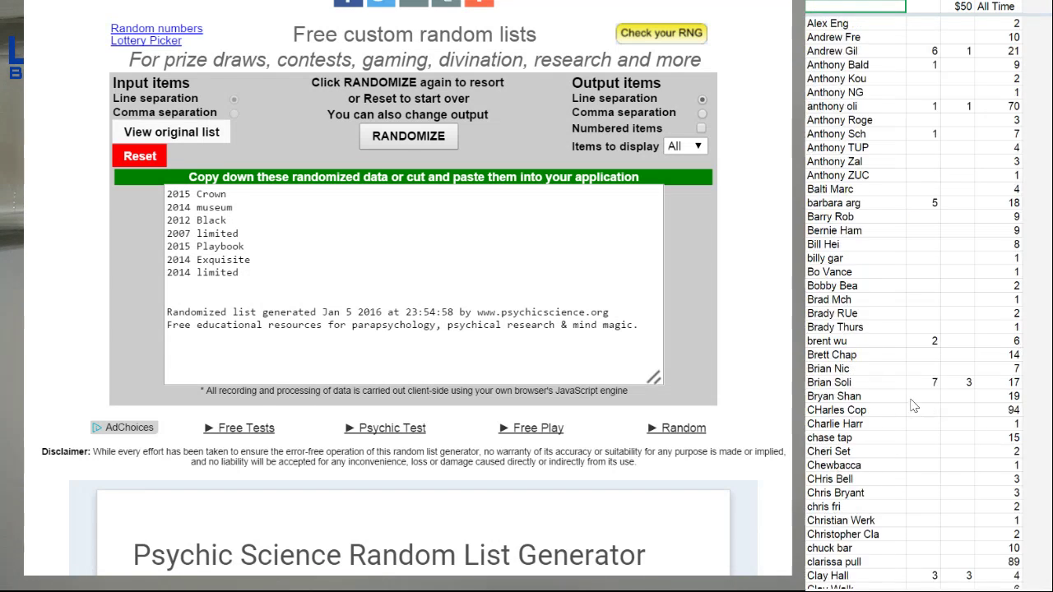
{"action": "scroll", "scroll_direction": "down", "scroll_amount": 3}
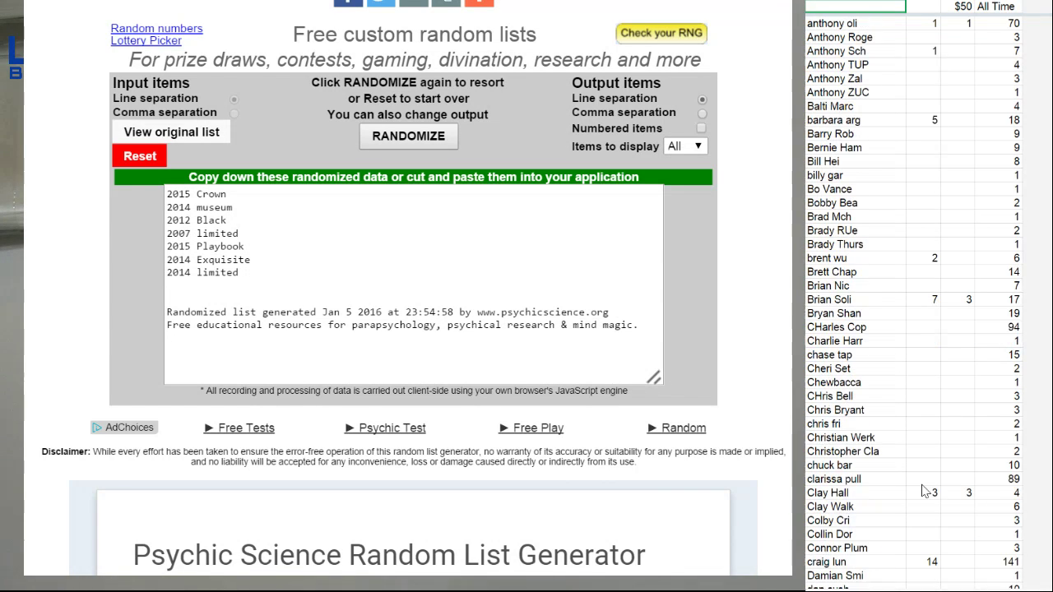
{"action": "left_click", "coordinate": [923, 493]}
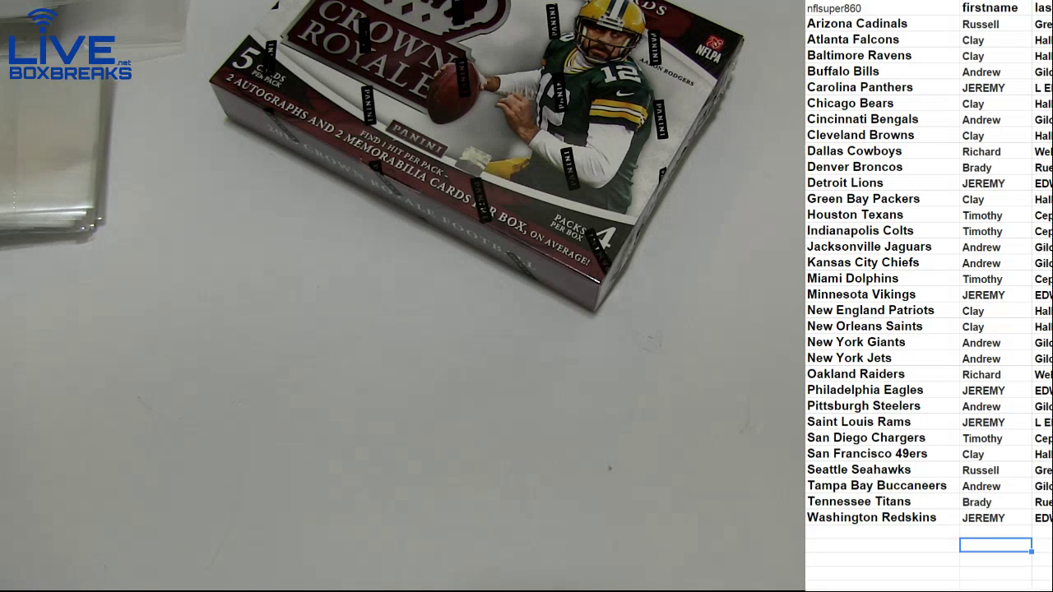
Step: Replace Brady with 'Jeremy' as the Tennessee Titans participant
{"action": "left_click", "coordinate": [995, 502]}
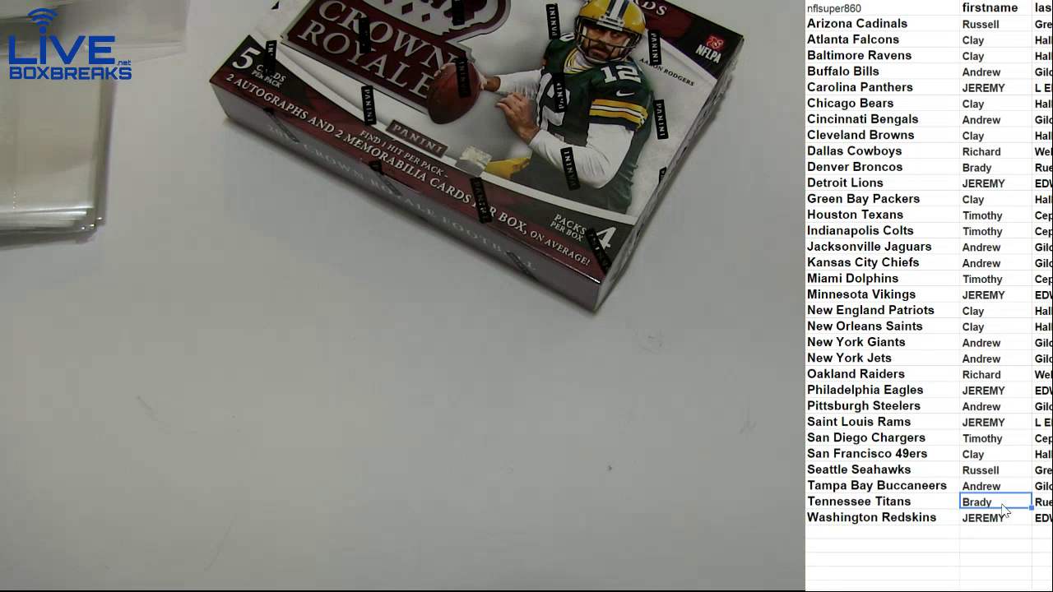
{"action": "type", "text": "Jeremy"}
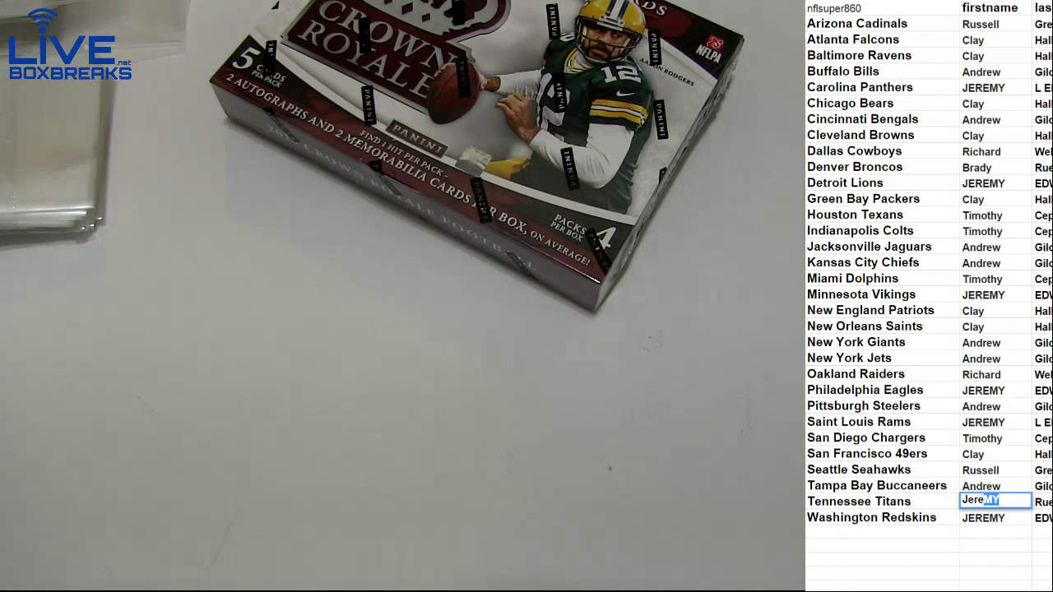